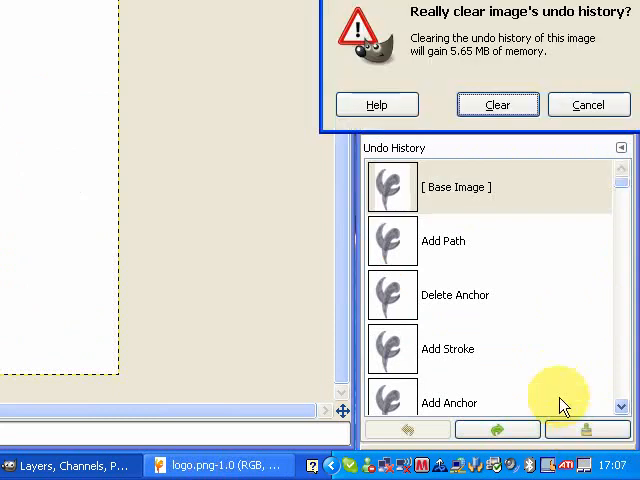
# - Confirm clearing the image's undo history in the warning dialog
pyautogui.click(496, 104)
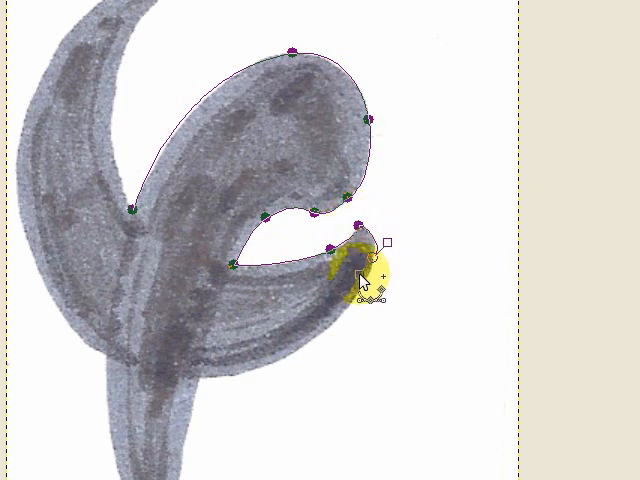
# - Bend the path curve so it follows the lower branch of the sketch
pyautogui.moveTo(362, 278); pyautogui.dragTo(284, 358)
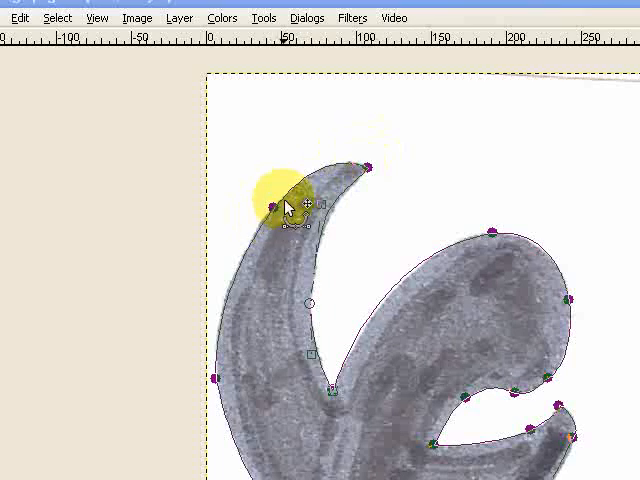
# - Reshape and fine-tune the path curve around the sketch's upper pointed tip
pyautogui.moveTo(284, 204); pyautogui.dragTo(360, 216)
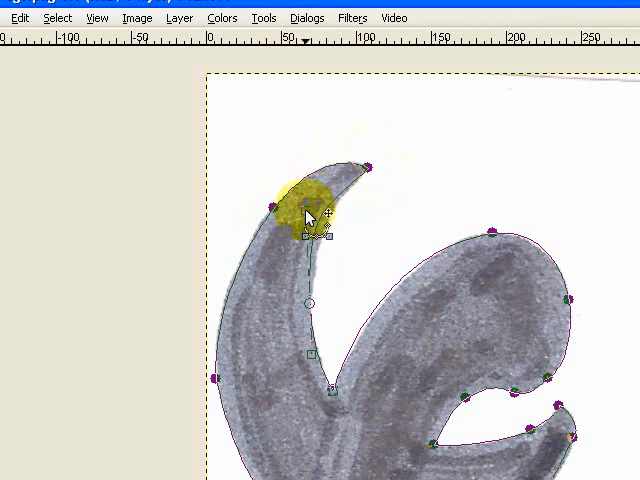
pyautogui.moveTo(310, 216); pyautogui.dragTo(320, 330)
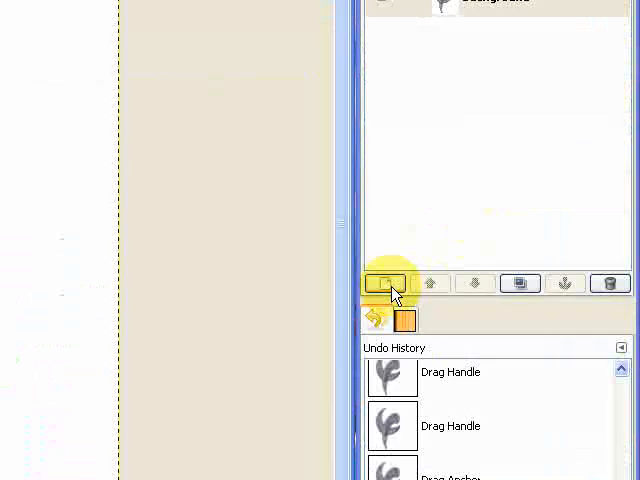
# - Add a new layer filled with White above the sketch
pyautogui.click(380, 284)
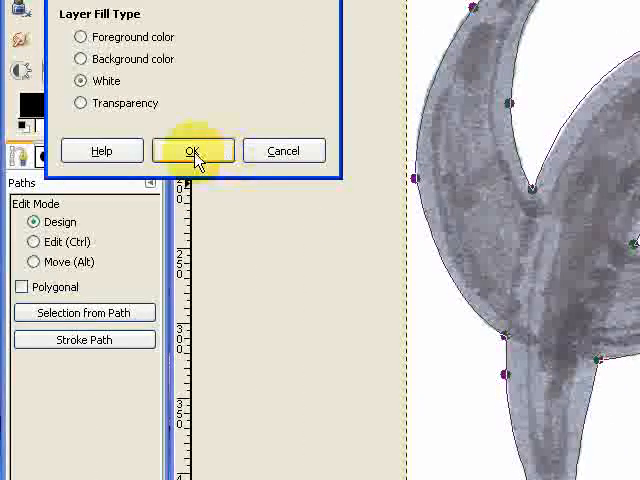
pyautogui.click(192, 150)
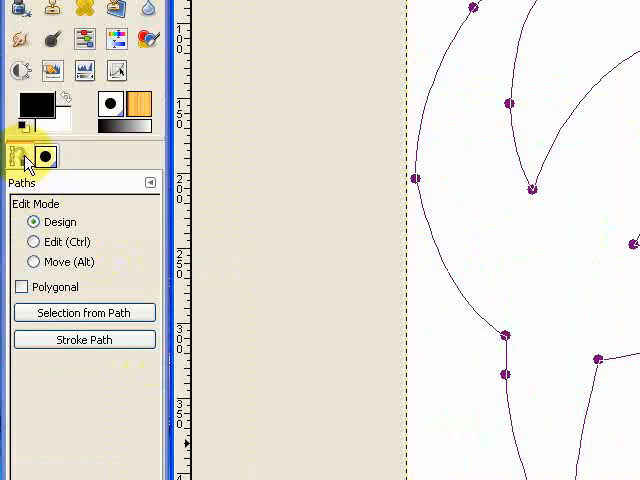
pyautogui.moveTo(14, 156)
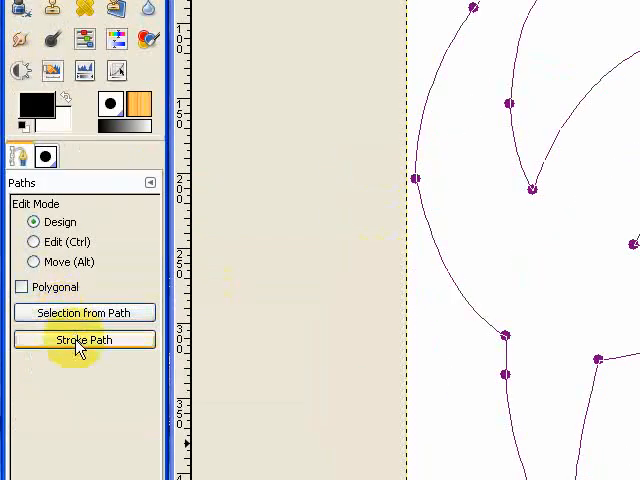
# - Stroke the traced path as a 2 px solid-colour line on the white layer
pyautogui.click(84, 340)
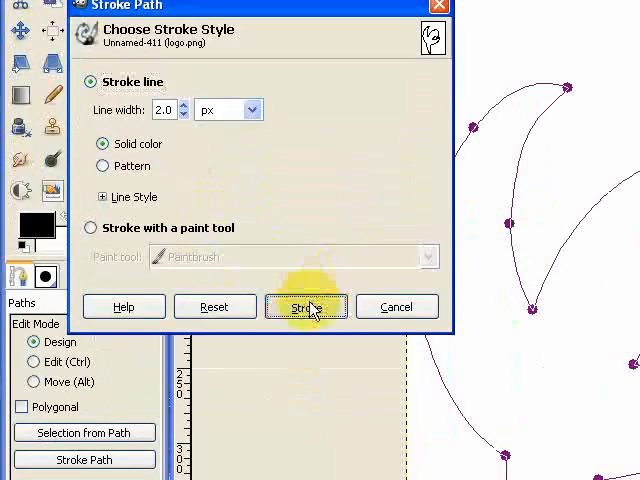
pyautogui.click(306, 306)
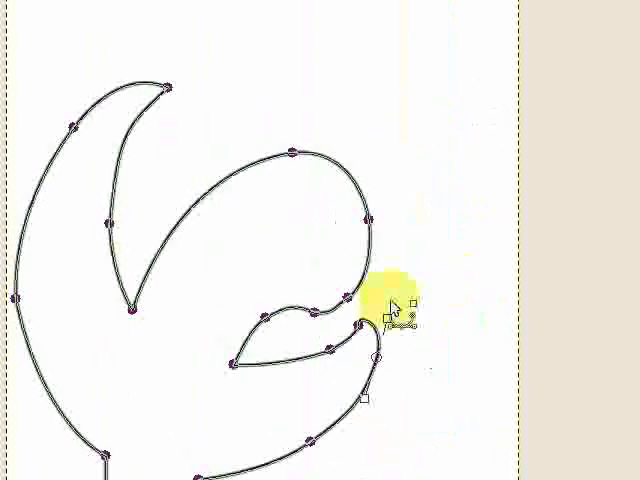
# - Hide the Unnamed path in the Paths list, leaving only the stroked outline
pyautogui.click(440, 84)
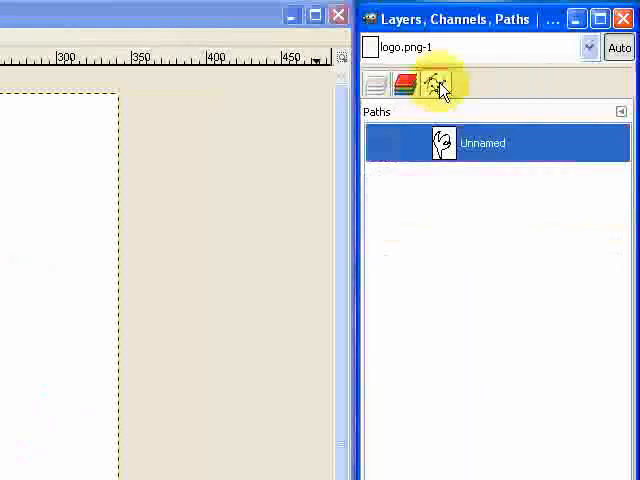
pyautogui.click(436, 84)
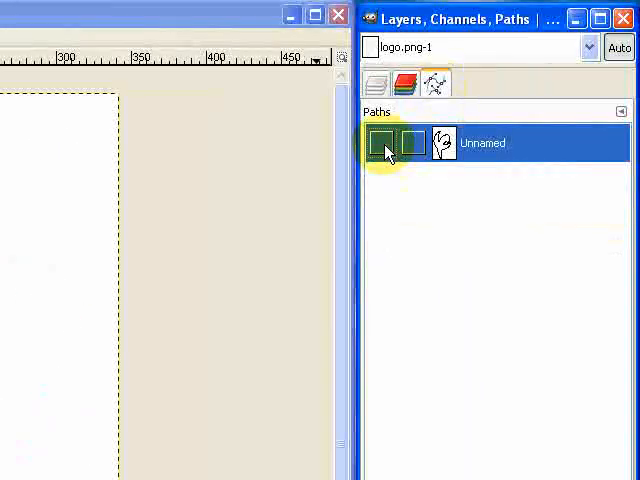
pyautogui.click(376, 142)
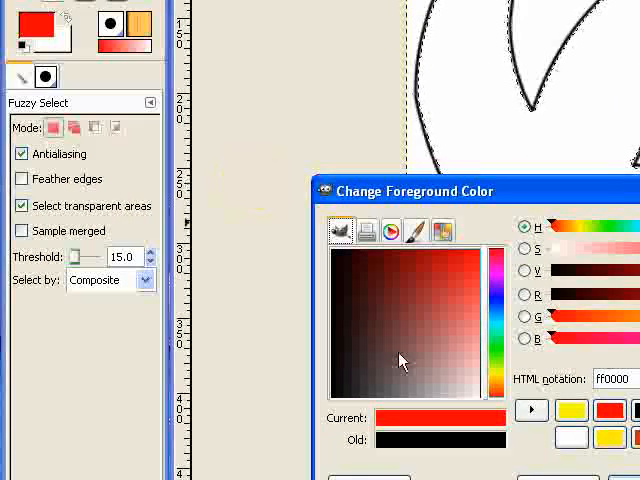
# - Set foreground colour ff0000 red and background colour fcff00 yellow
pyautogui.click(464, 342)
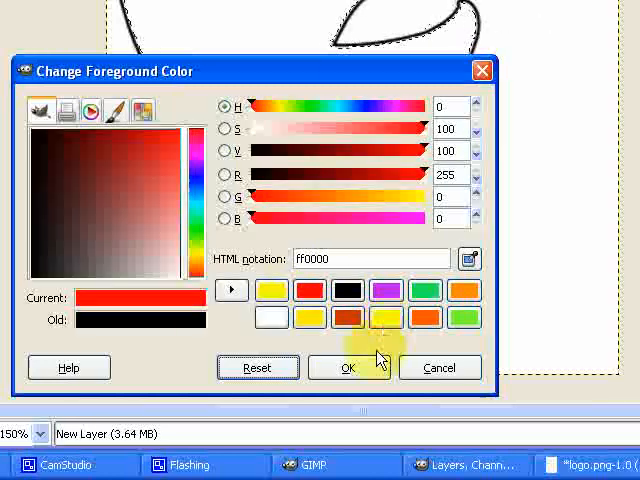
pyautogui.click(348, 368)
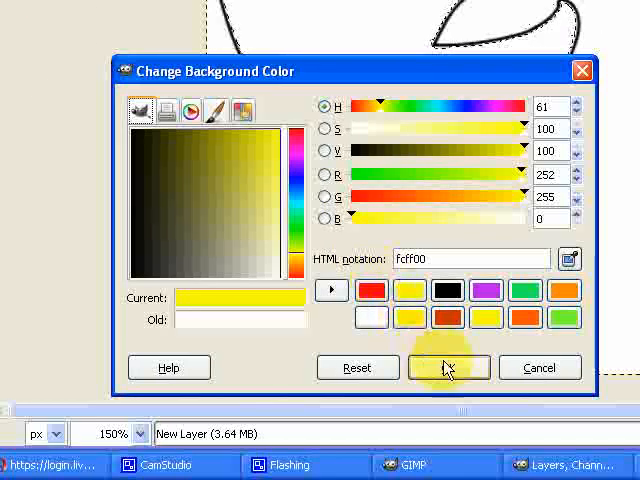
pyautogui.click(448, 368)
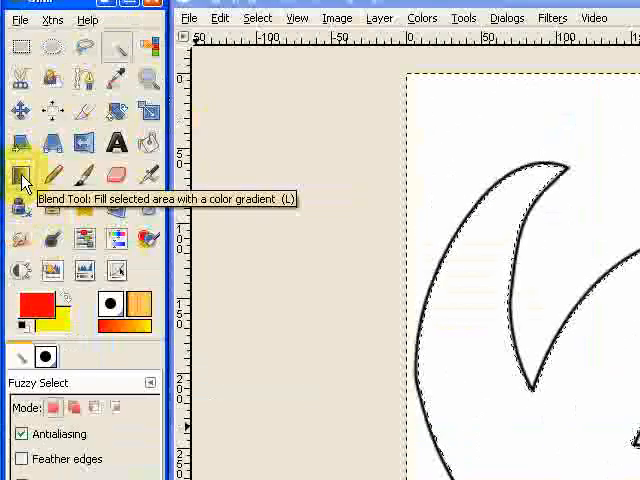
# - Select the Blend tool for gradient filling
pyautogui.click(22, 180)
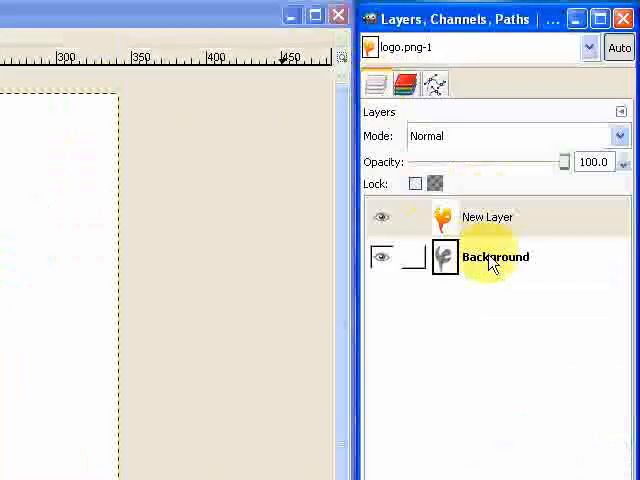
# - Delete the Background layer and make New Layer active
pyautogui.click(496, 256)
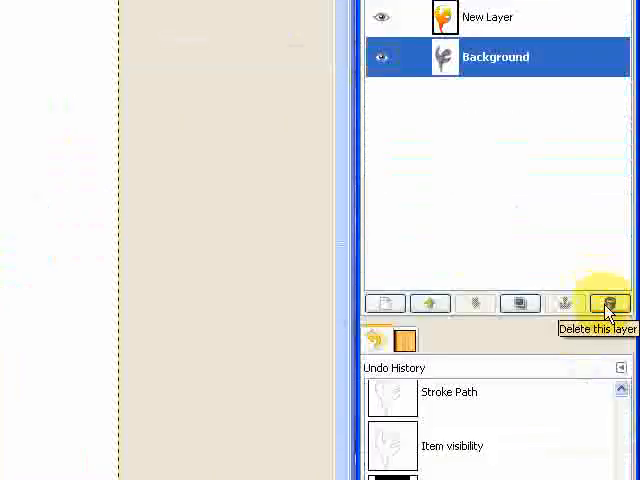
pyautogui.click(608, 304)
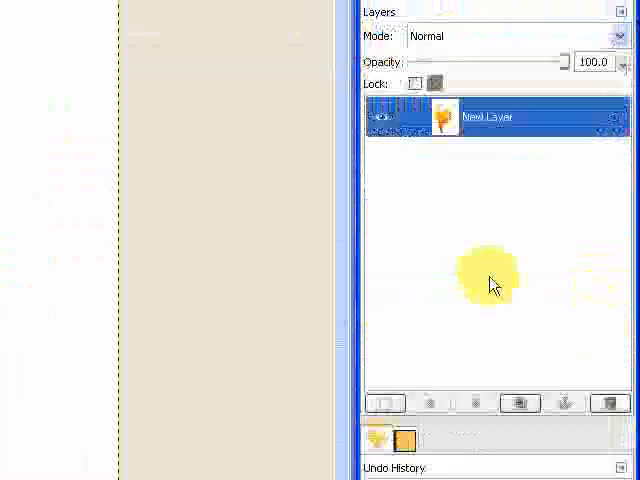
pyautogui.click(520, 304)
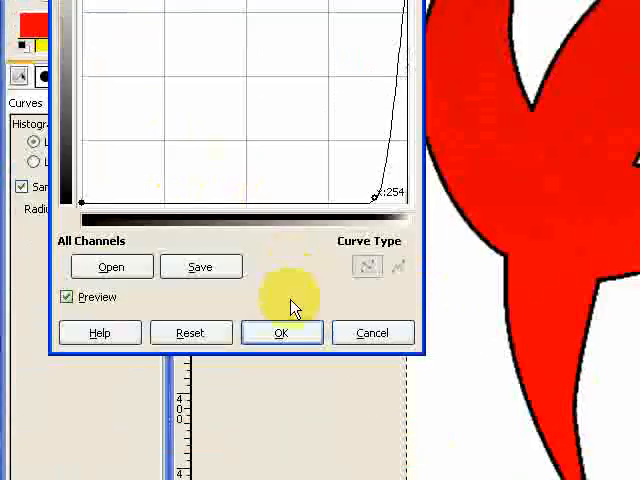
# - Apply the Curves colour adjustment to the red logo shape
pyautogui.click(282, 332)
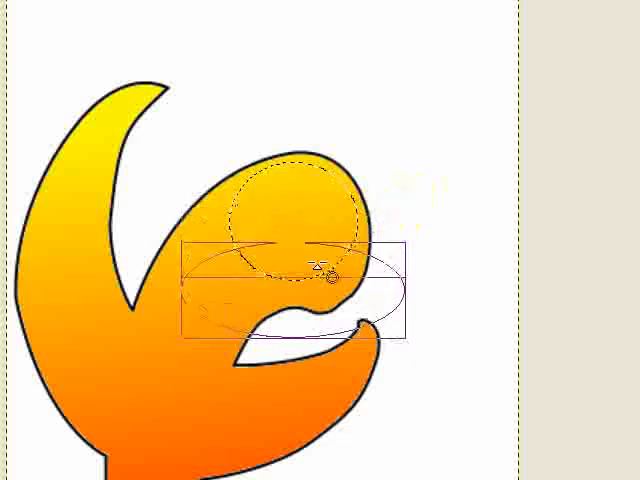
# - Select an oval region over the logo's rounded upper curve with the Ellipse Select tool
pyautogui.moveTo(324, 278); pyautogui.dragTo(324, 230)
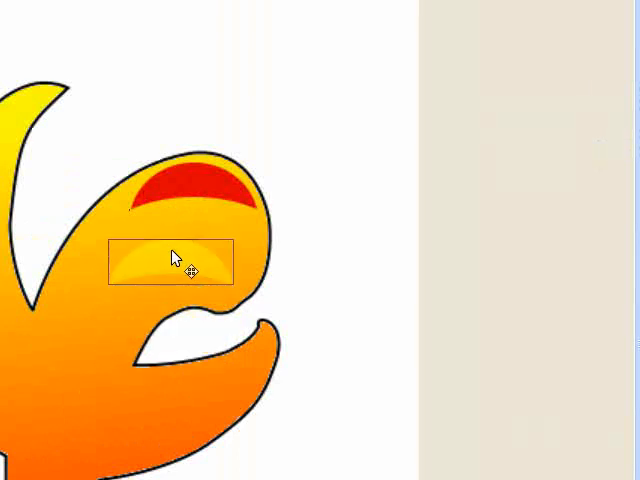
# - Drag the pasted red crescent highlight onto the top of the logo
pyautogui.moveTo(172, 262); pyautogui.dragTo(196, 184)
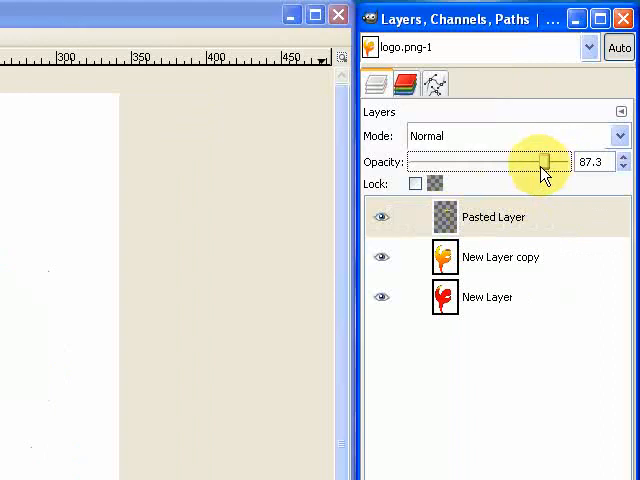
# - Lower the Pasted Layer's opacity to about 87%
pyautogui.moveTo(544, 160); pyautogui.dragTo(488, 160)
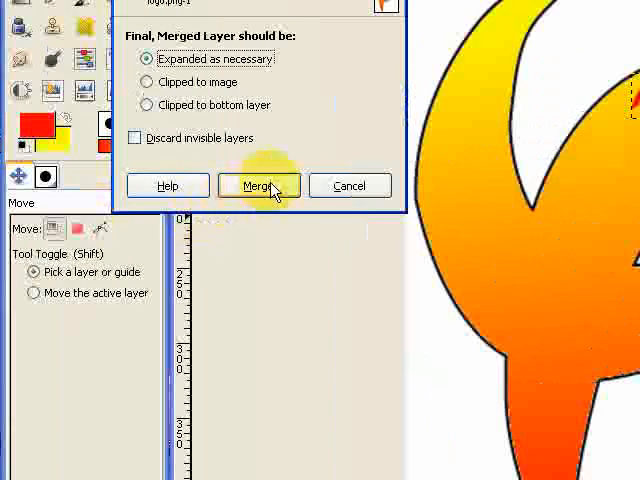
# - Merge the visible layers into one, expanded as necessary
pyautogui.click(258, 186)
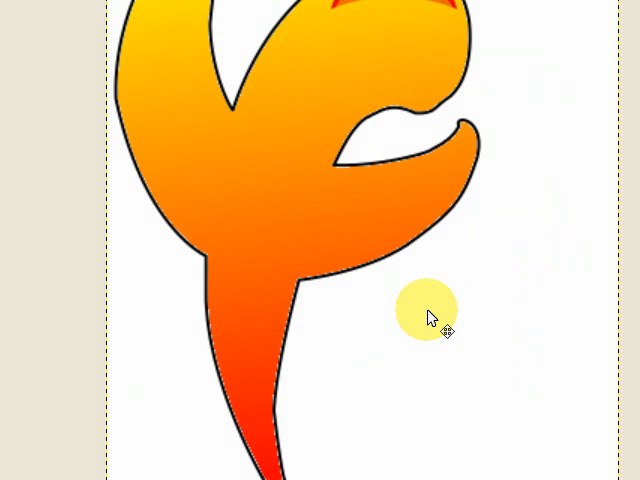
pyautogui.scroll(-3)
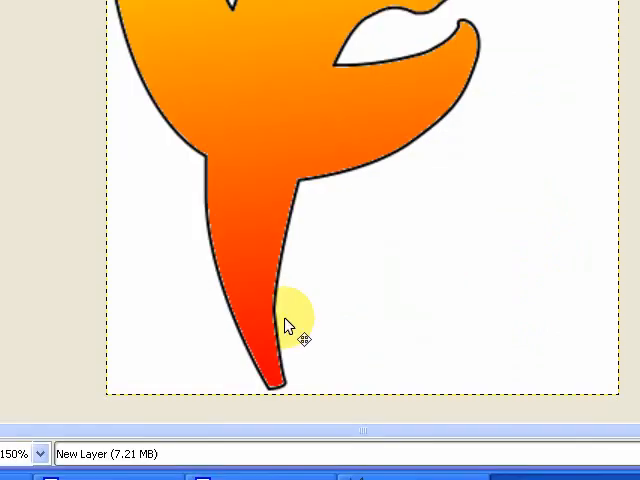